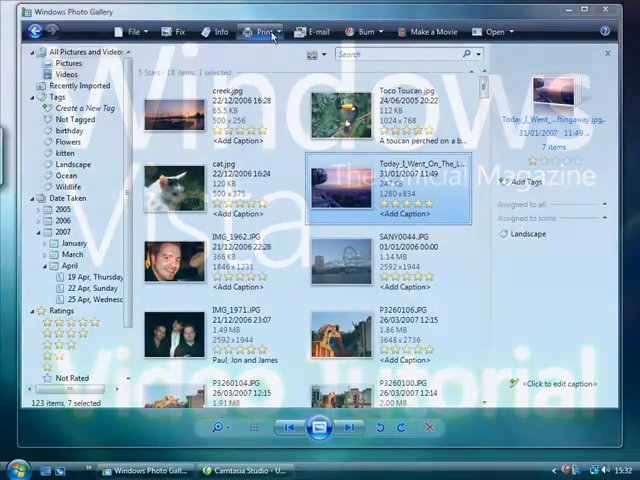
Show the Print menu for the seven selected photos
left_click(262, 31)
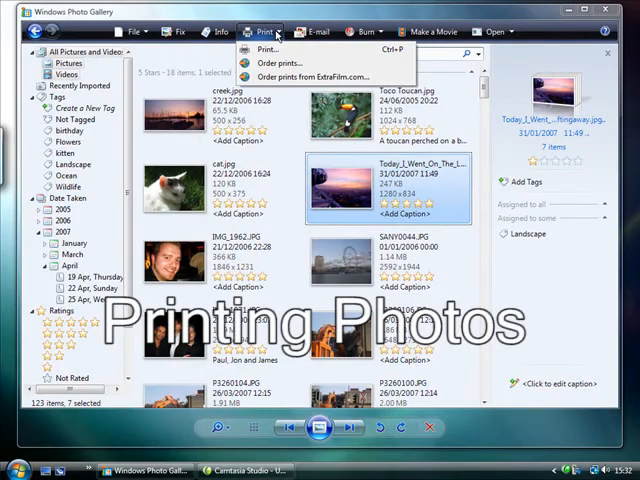
mouse_move(310, 50)
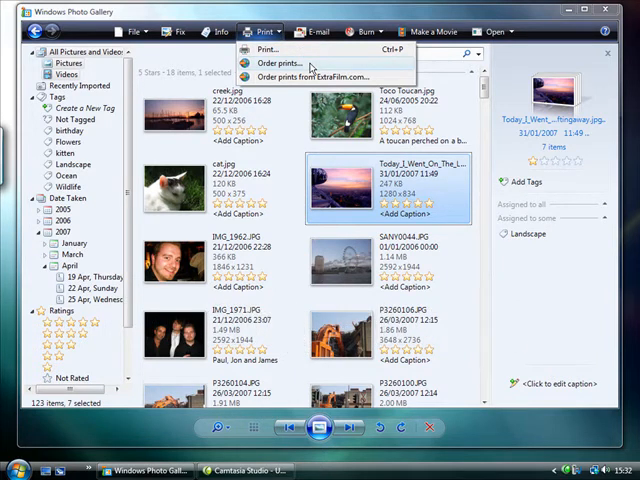
mouse_move(310, 58)
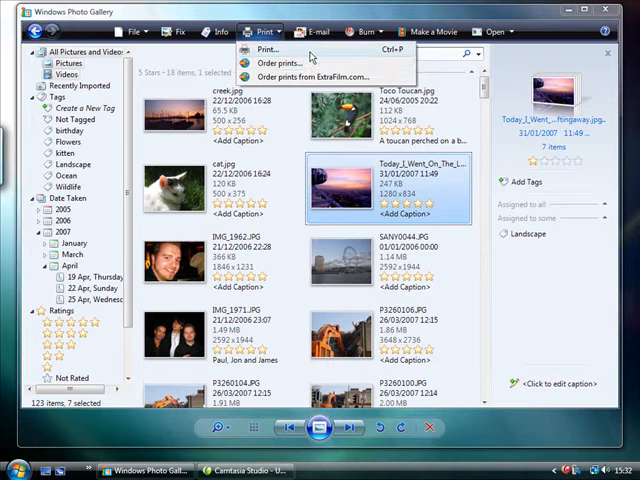
left_click(266, 50)
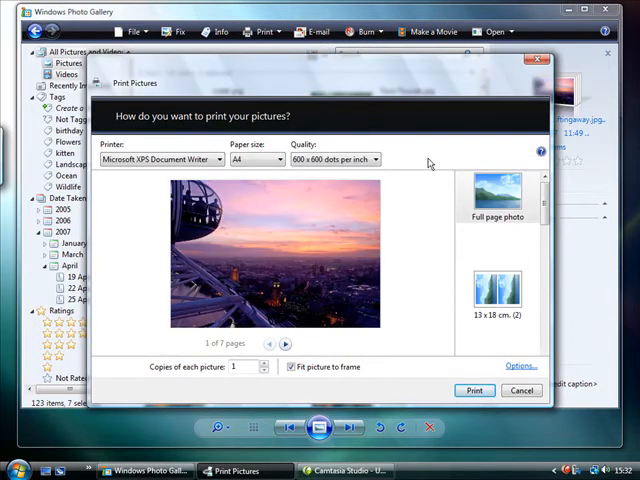
left_click(373, 159)
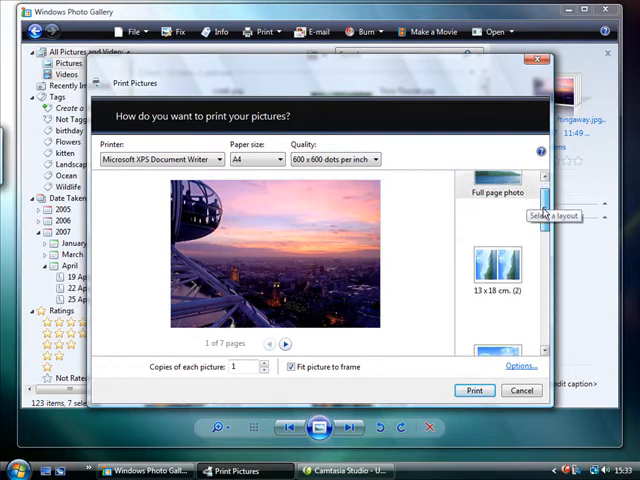
scroll("down", 3)
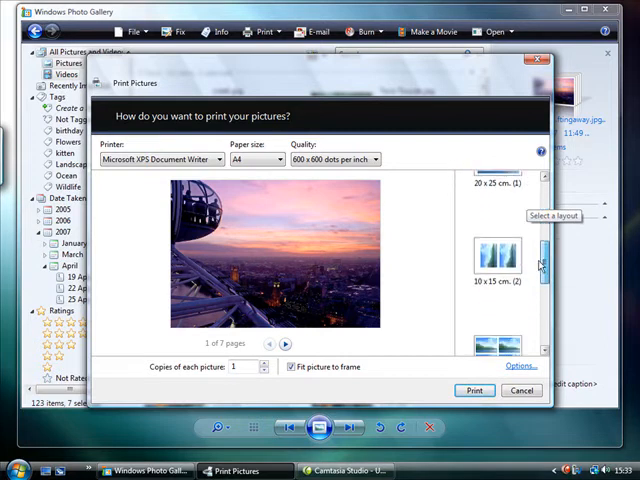
left_click(497, 275)
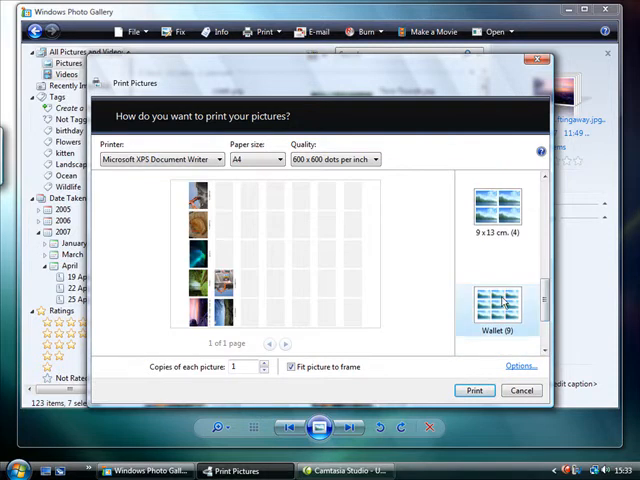
left_click(499, 300)
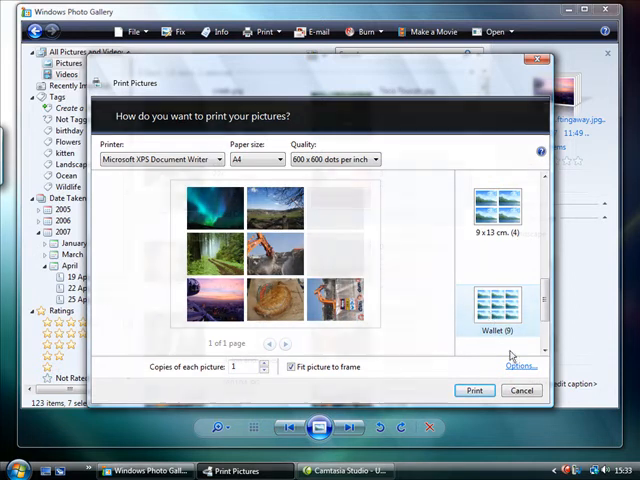
left_click(521, 390)
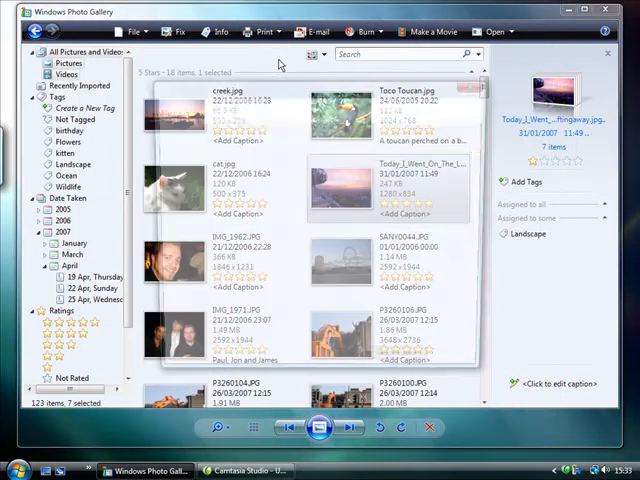
Order prints and send the selected photos to ExtraFilm.com
left_click(262, 31)
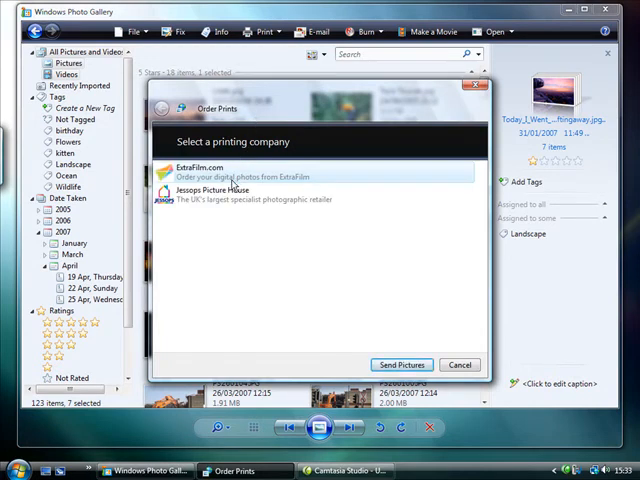
left_click(401, 364)
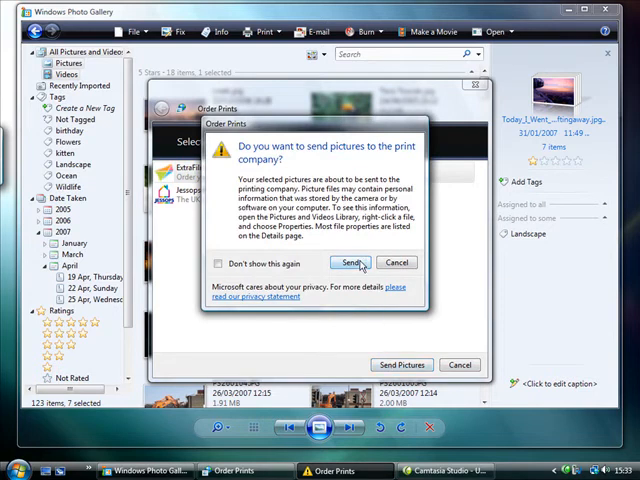
left_click(349, 262)
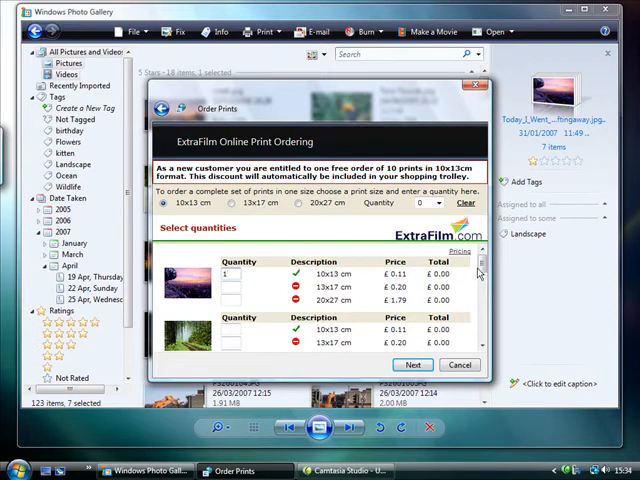
Review print quantities across the photo list and continue to ExtraFilm's shipping form
scroll("down", 3)
type("1")
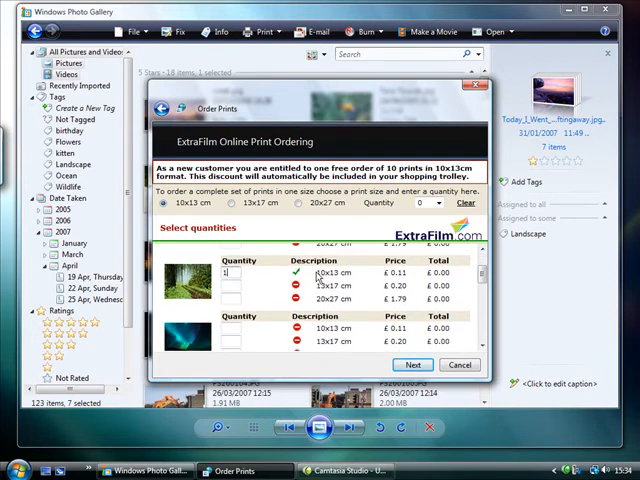
scroll("down", 3)
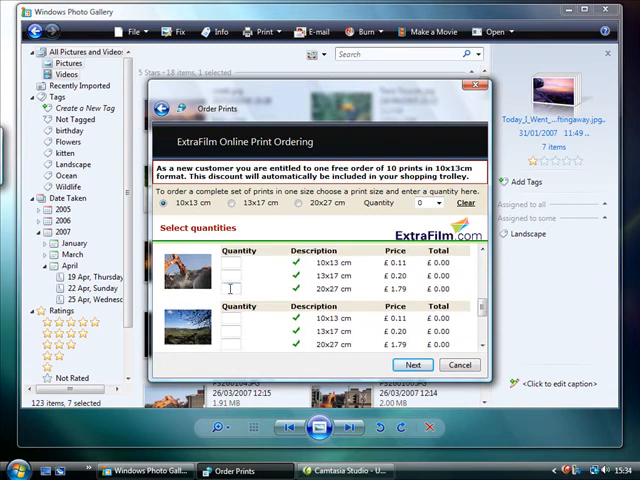
scroll("down", 3)
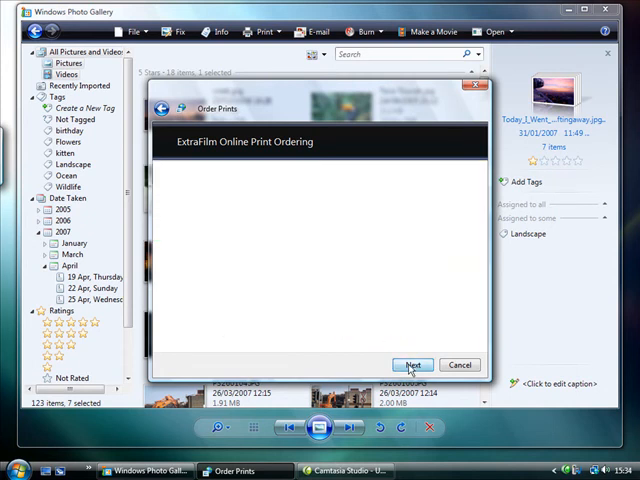
left_click(412, 364)
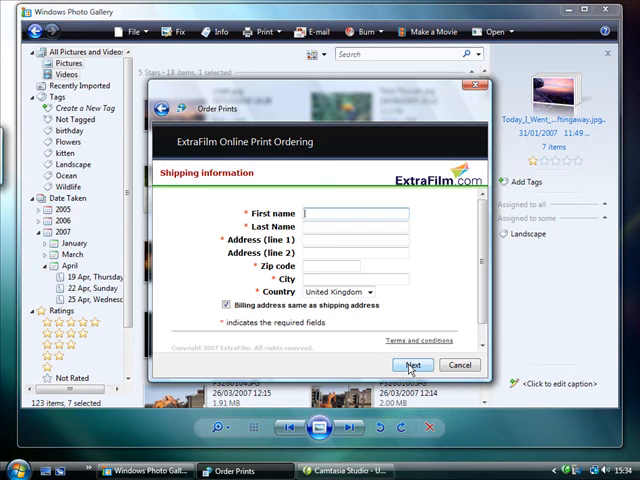